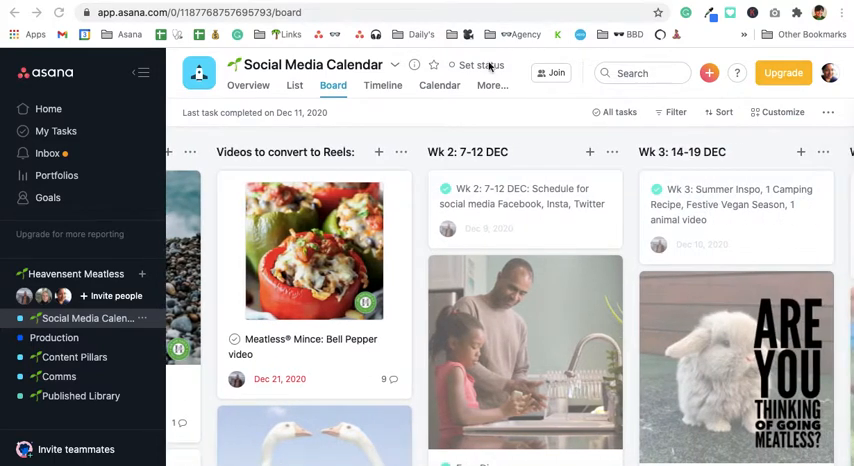
Return to the Asana Home page from the Social Media Calendar board.
left_click(48, 108)
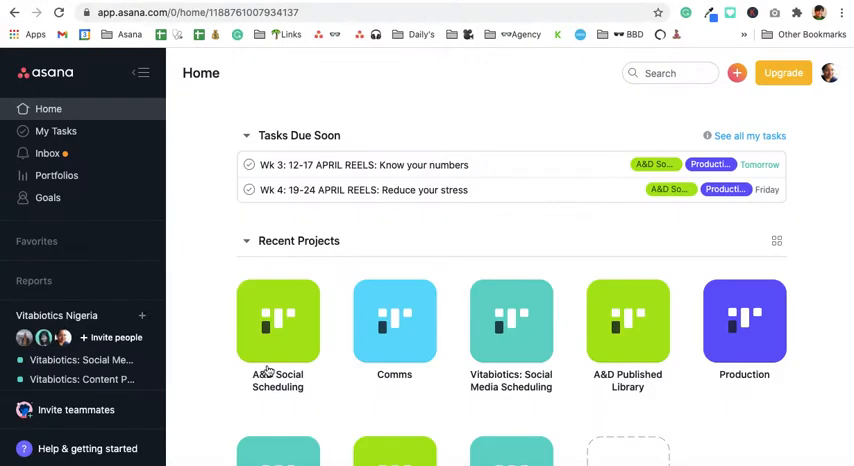
Open A&D Social Scheduling and scan its weekly sections through the final week ending 5 June.
left_click(276, 320)
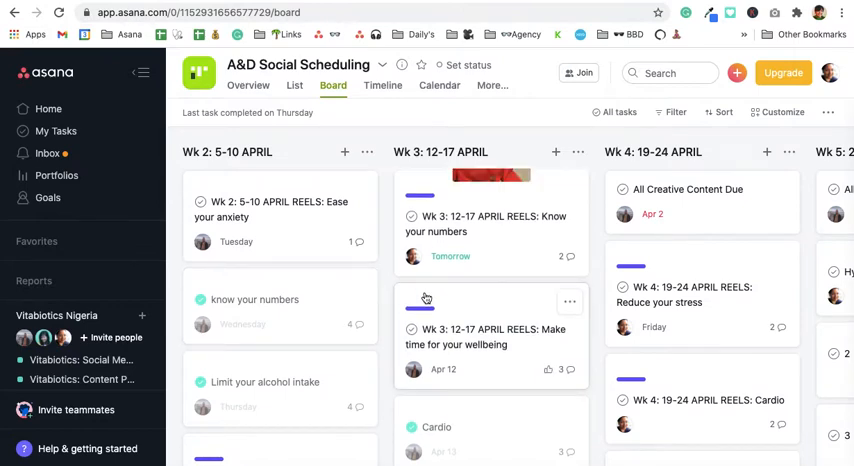
scroll("right", 3)
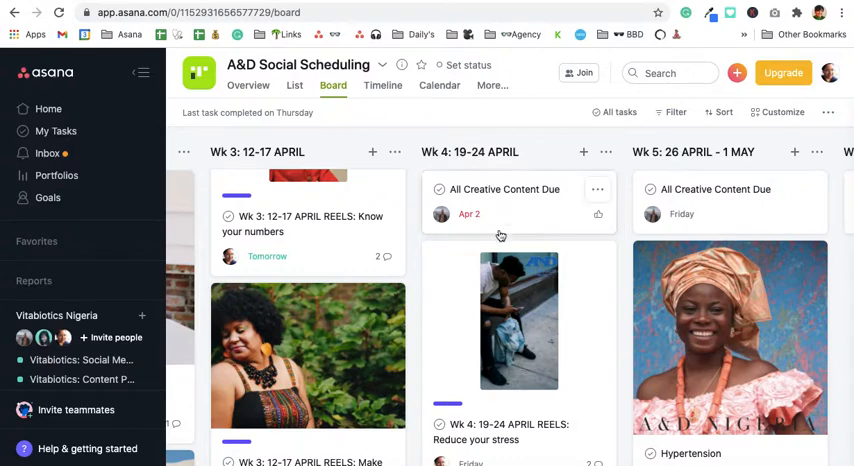
scroll("right", 3)
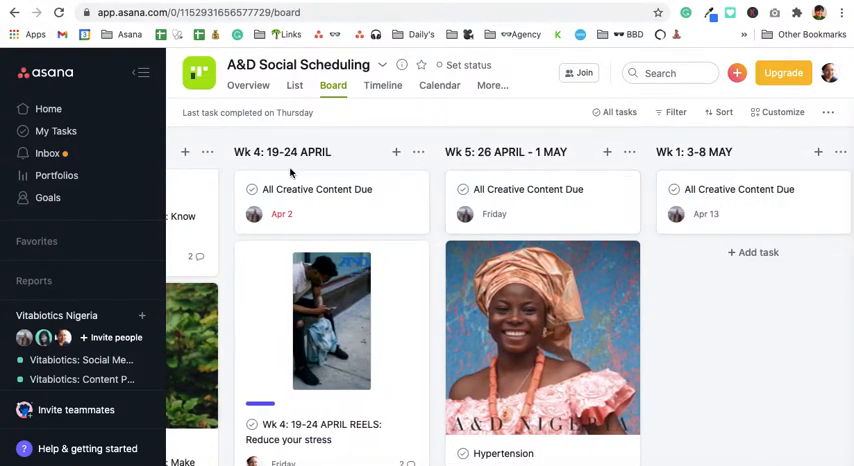
scroll("right", 3)
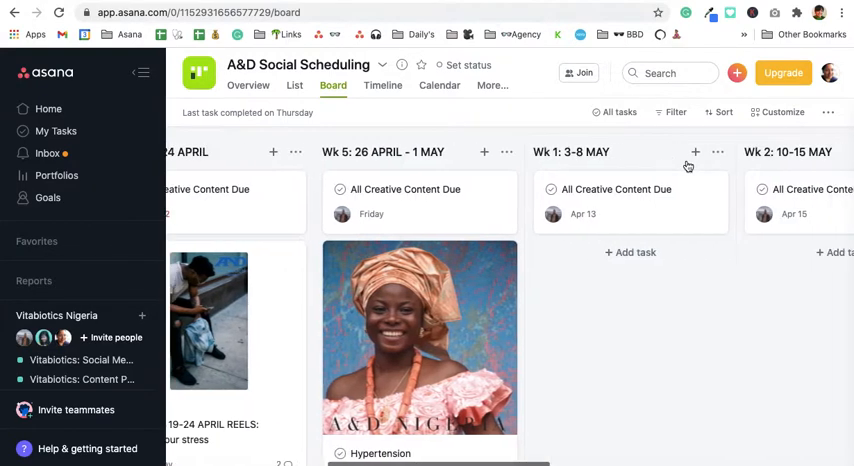
scroll("right", 3)
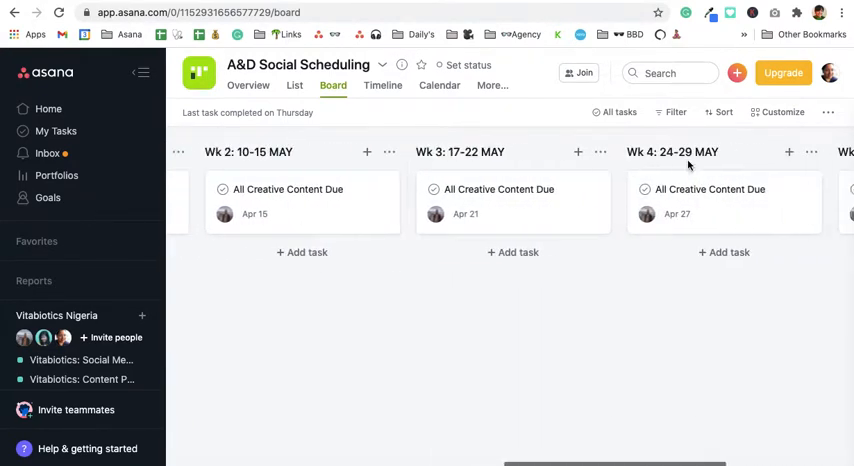
scroll("right", 3)
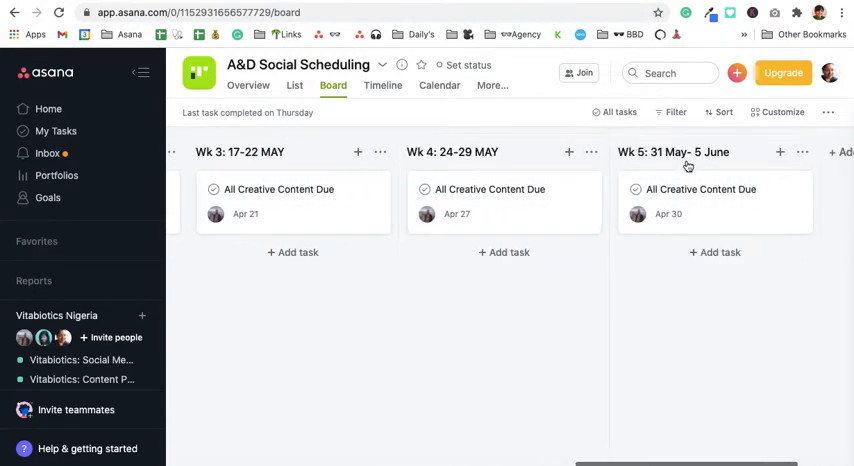
scroll("right", 3)
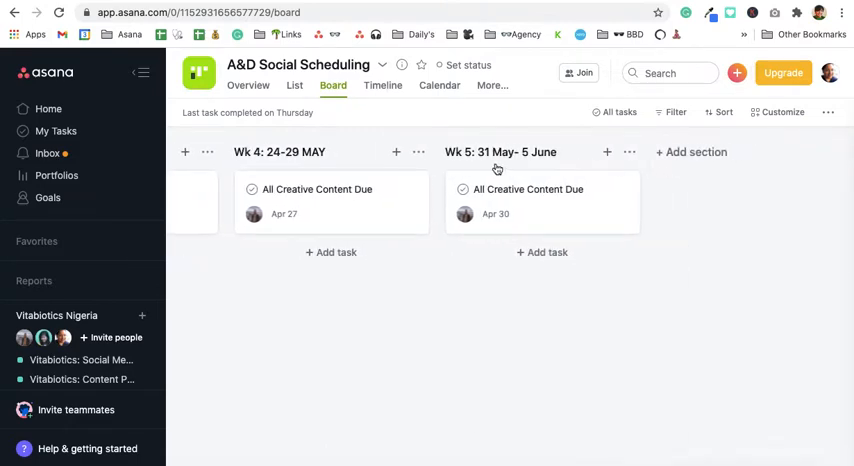
mouse_move(492, 166)
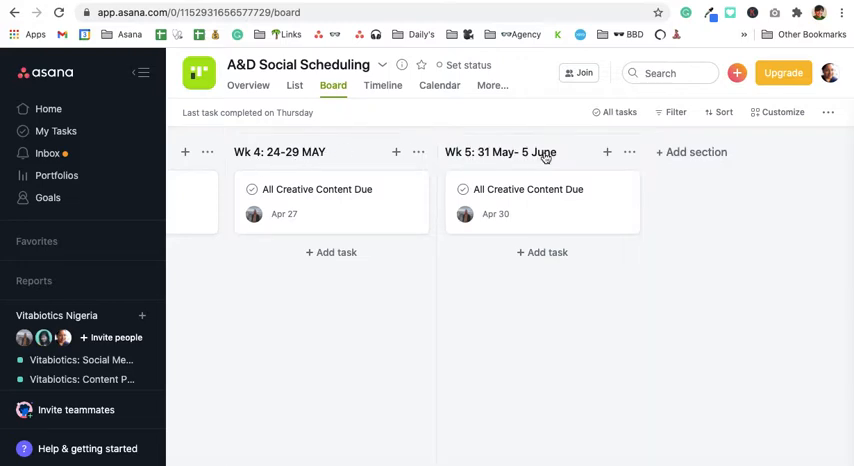
mouse_move(696, 152)
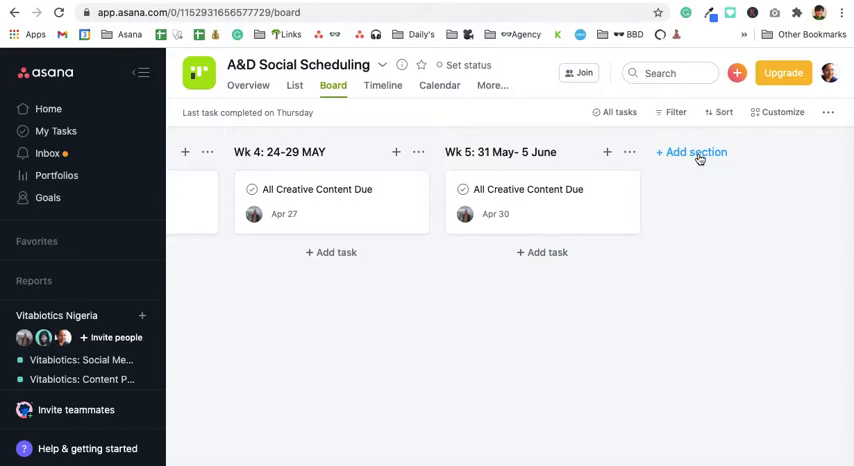
left_click(692, 152)
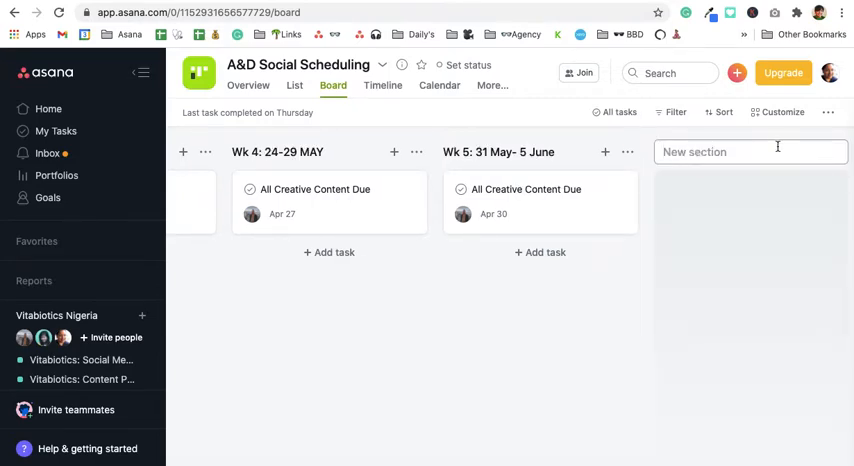
scroll("left", 3)
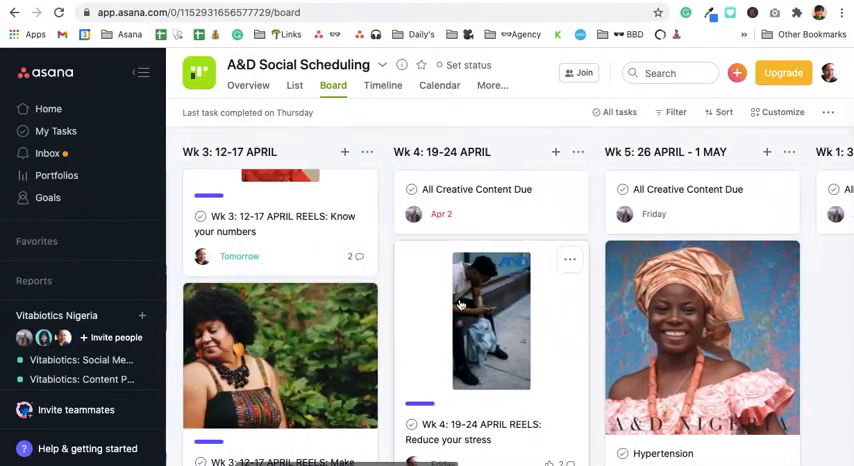
scroll("left", 3)
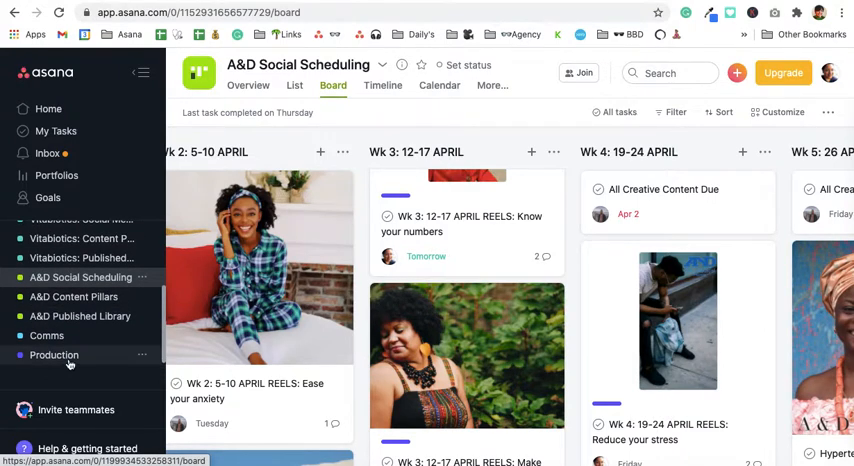
Open the Production project and review the Wk 5 Lifestyle change reel task details.
left_click(54, 356)
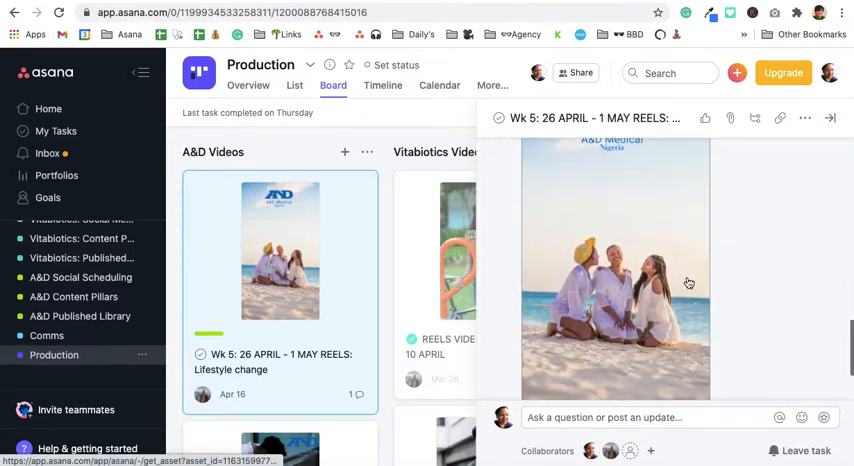
scroll("down", 3)
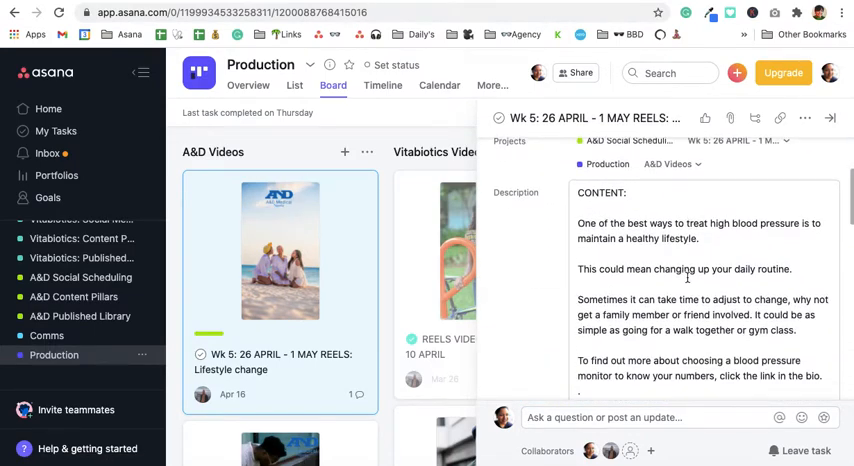
scroll("down", 3)
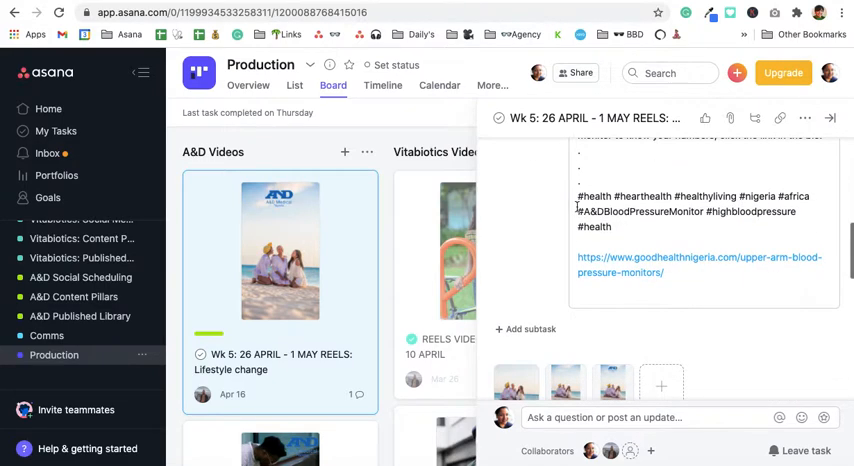
scroll("down", 3)
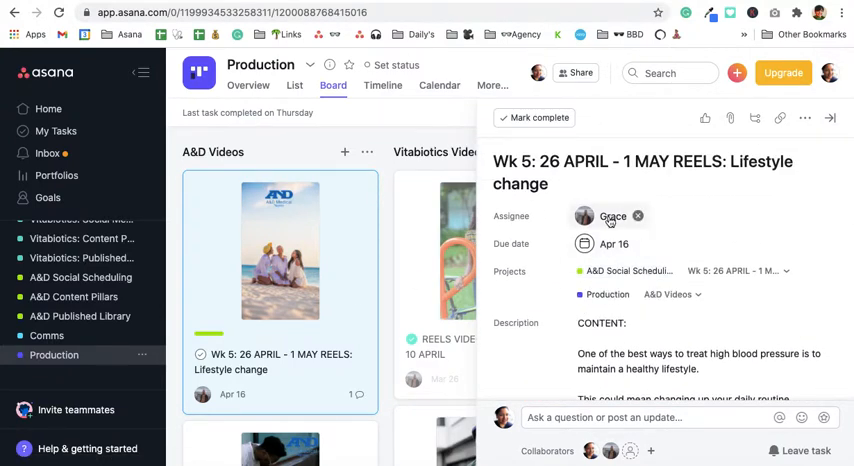
mouse_move(592, 452)
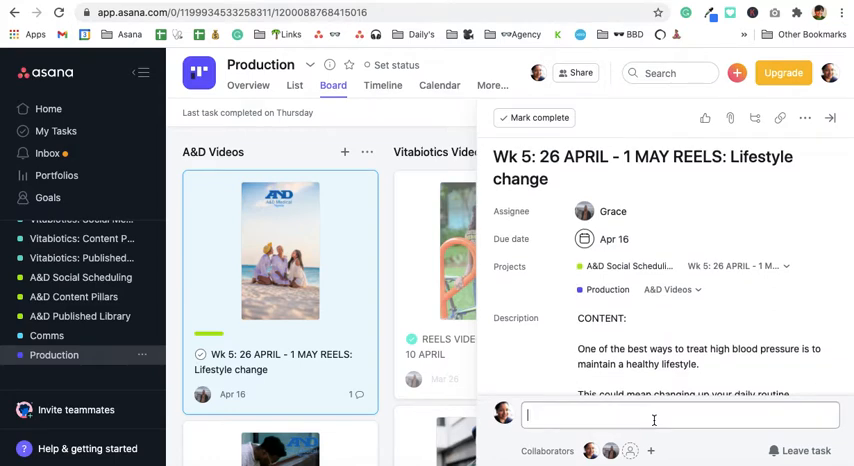
left_click(654, 420)
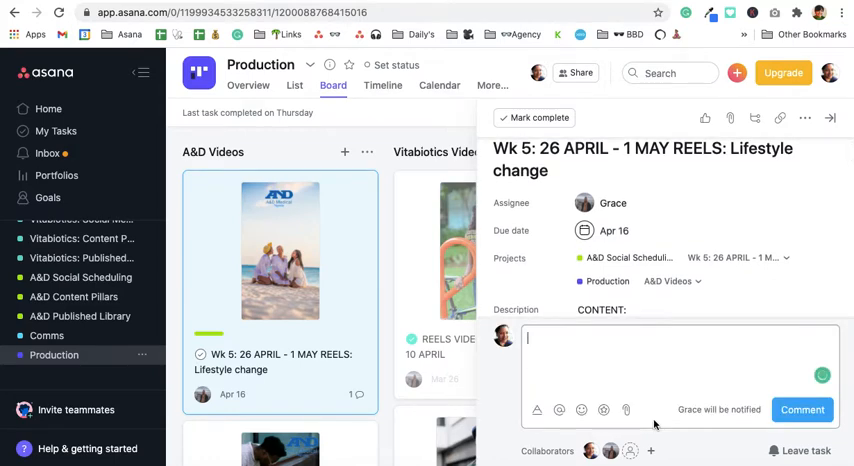
type("@gra")
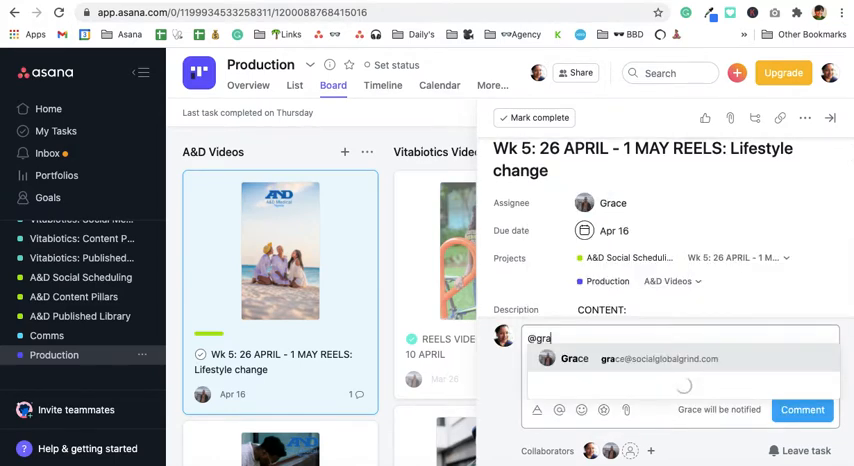
left_click(574, 360)
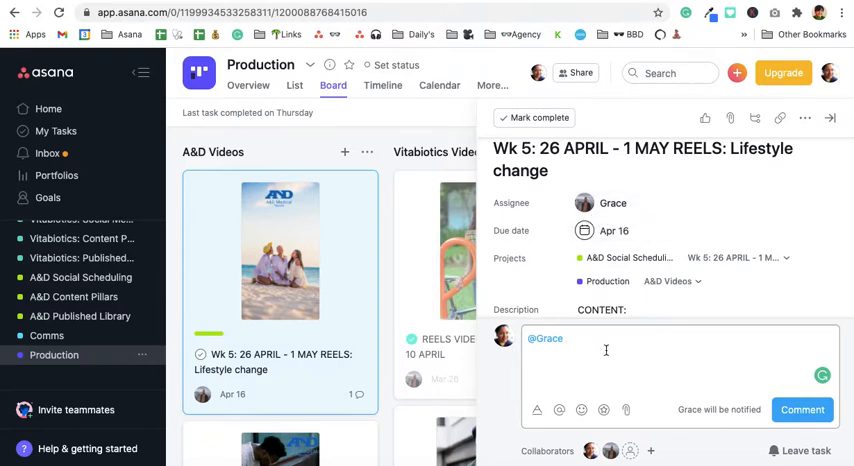
type("this is ready for publishing.")
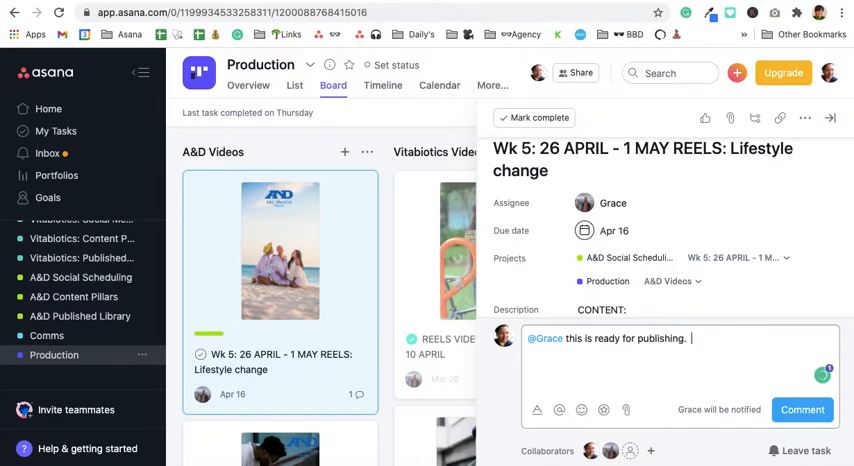
type("P")
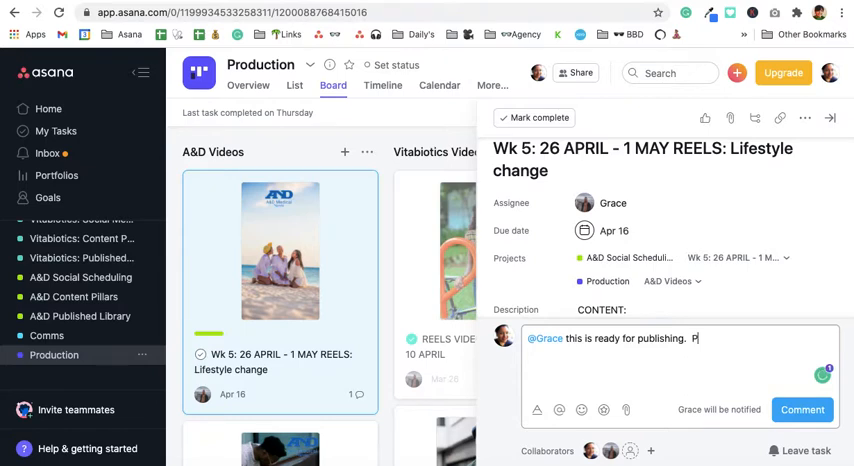
type("lease publish on the due date")
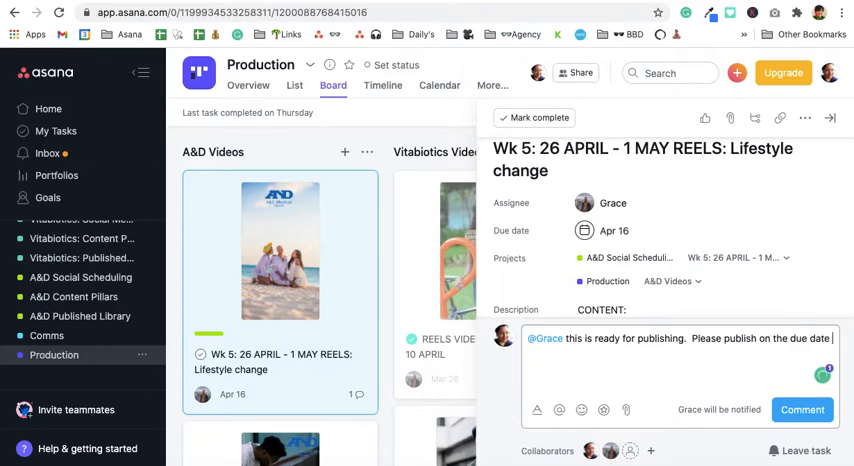
type("listed abc")
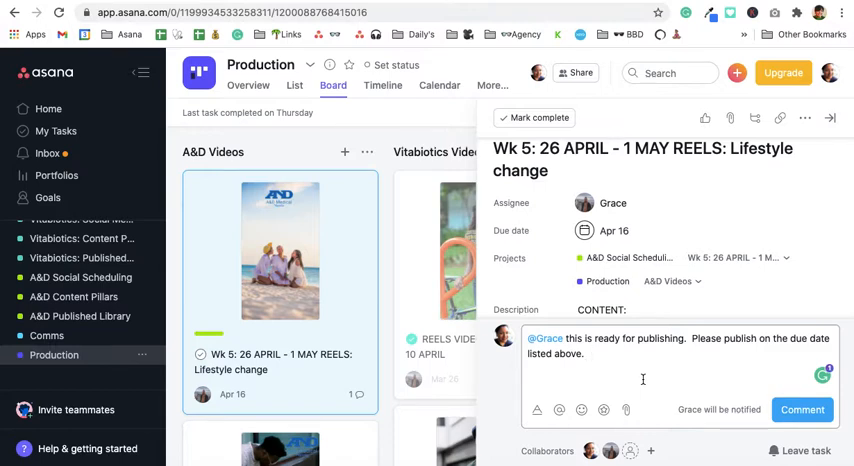
Write 'Please post on IG and FB. Also post stories.' and post the comment for Grace.
type("Please post")
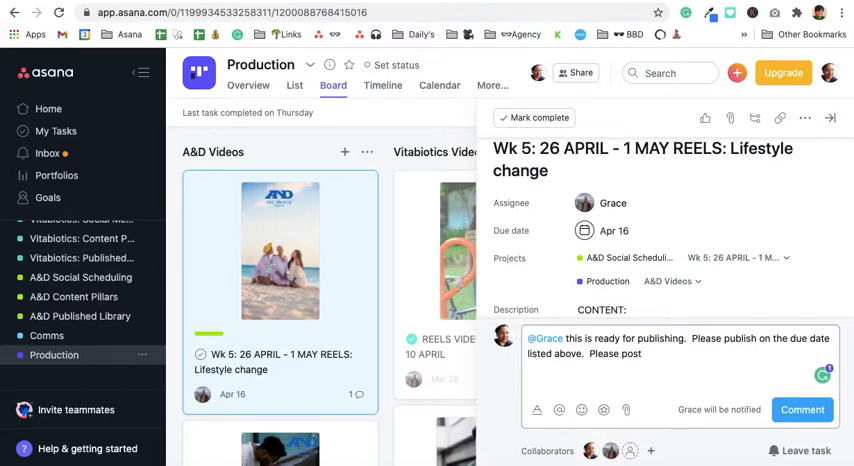
type("on IG")
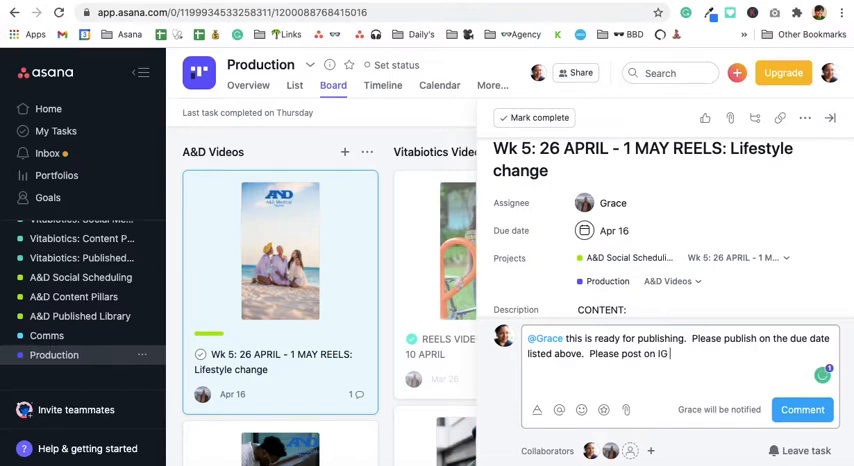
type("and FB")
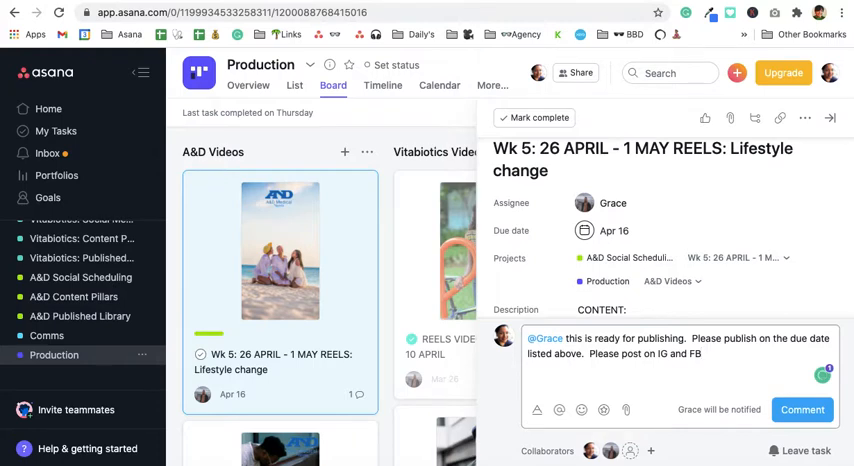
type("Also")
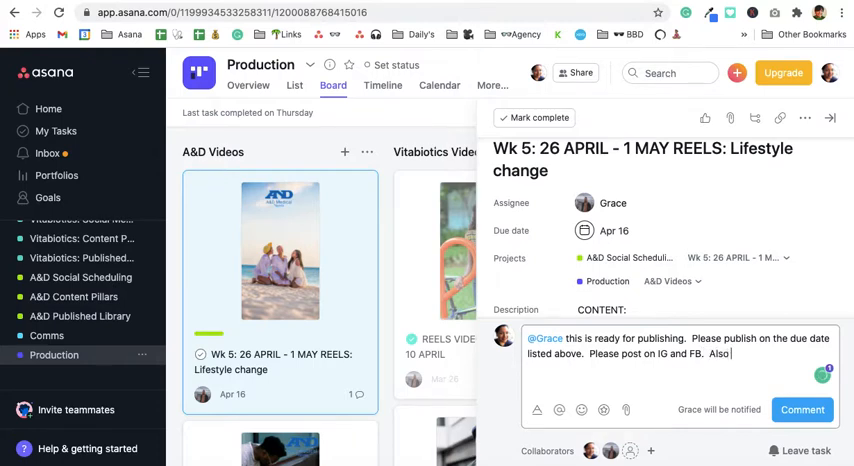
type("post stor")
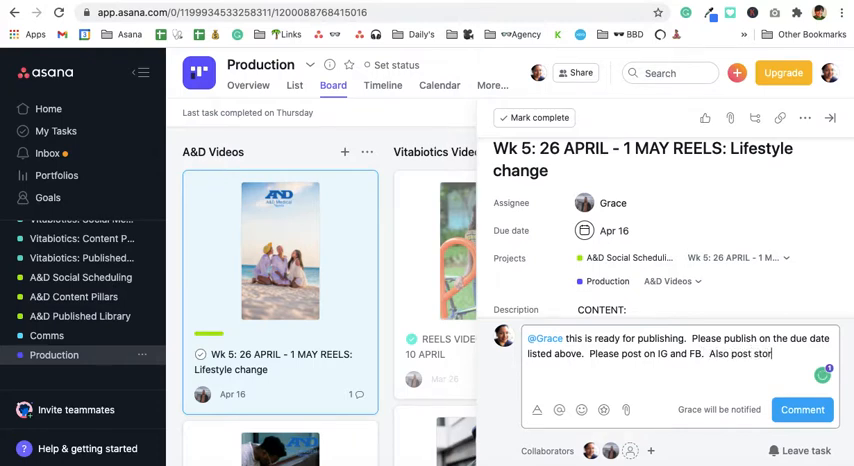
type("ies.")
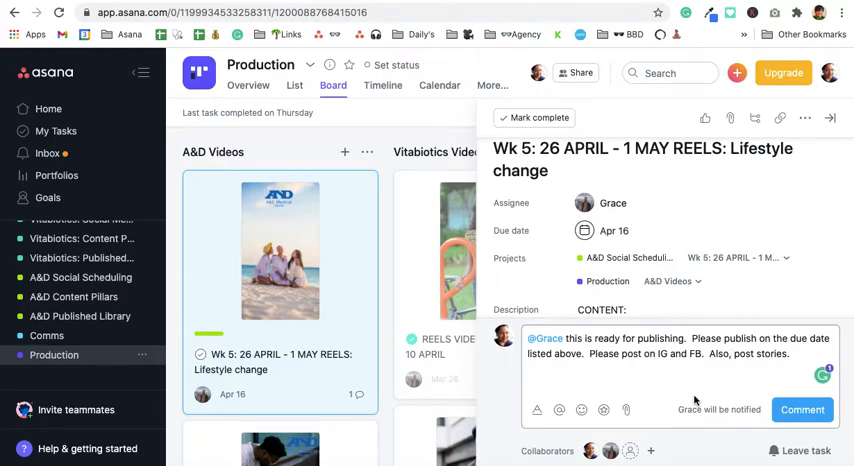
left_click_drag(590, 354, 788, 354)
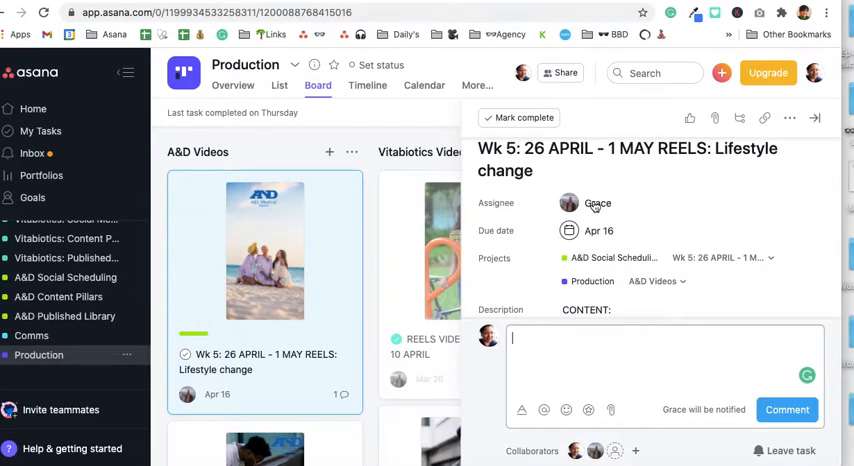
mouse_move(536, 210)
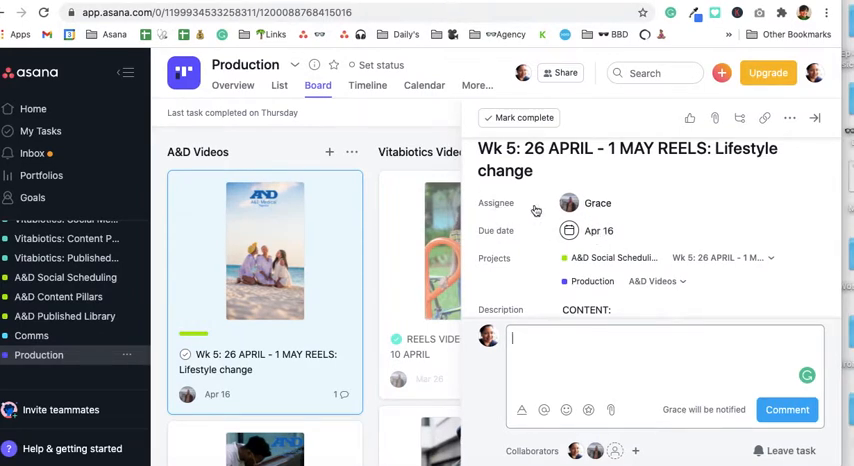
mouse_move(576, 210)
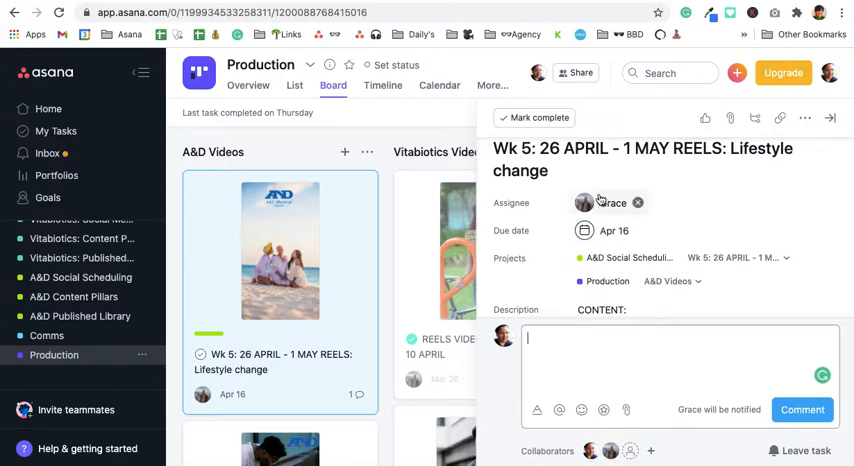
scroll("down", 3)
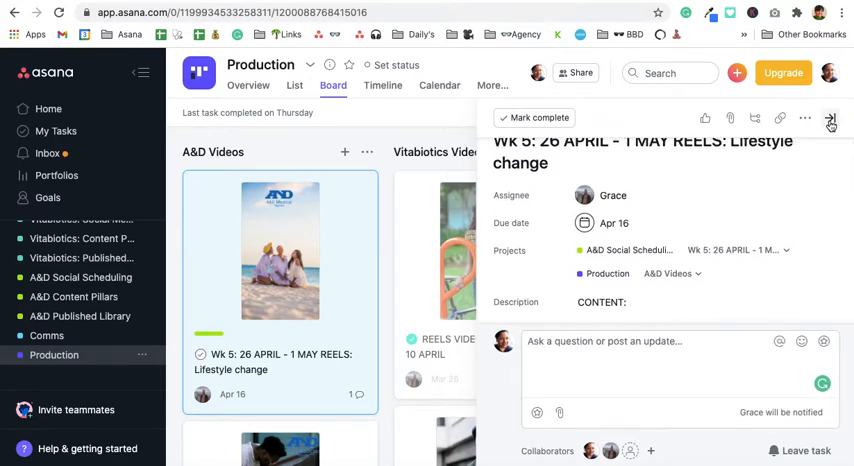
Close the task pane and start a blank project in the Heavensent Meatless team.
left_click(830, 120)
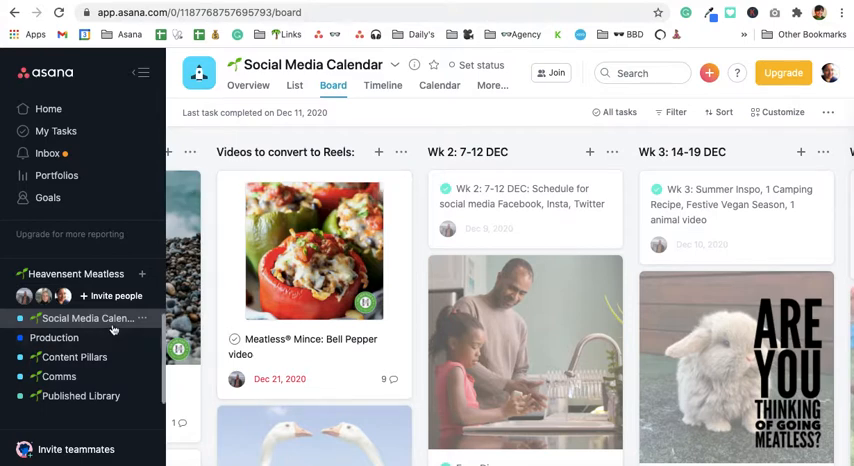
mouse_move(84, 316)
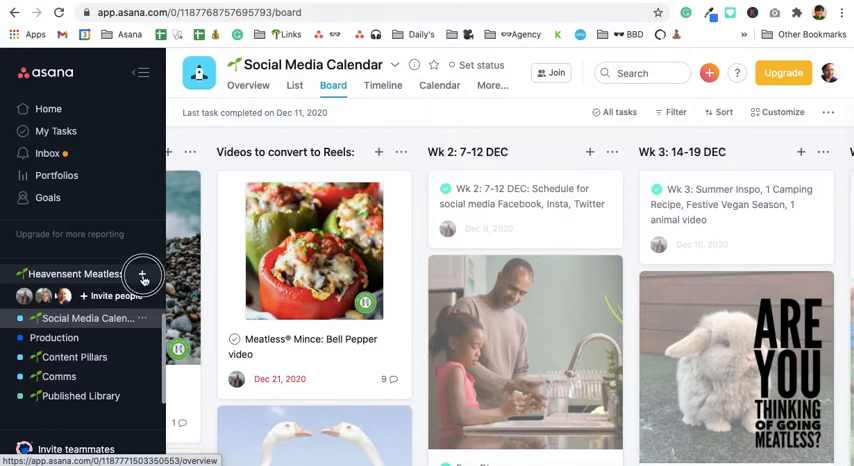
left_click(142, 272)
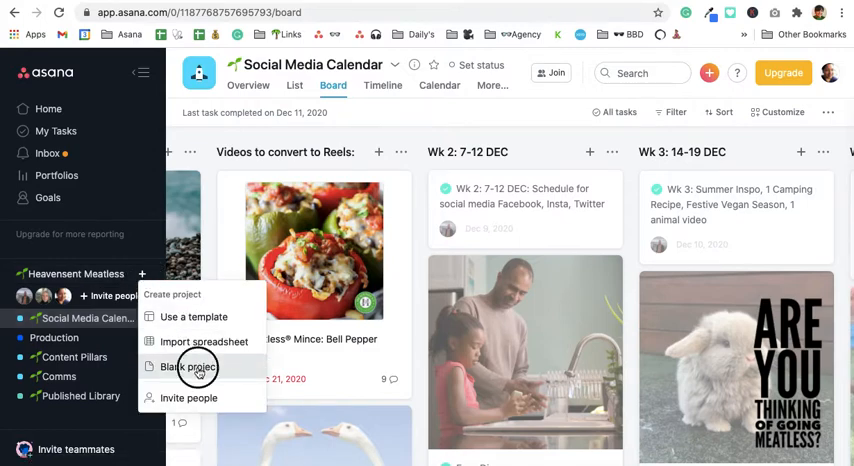
left_click(192, 368)
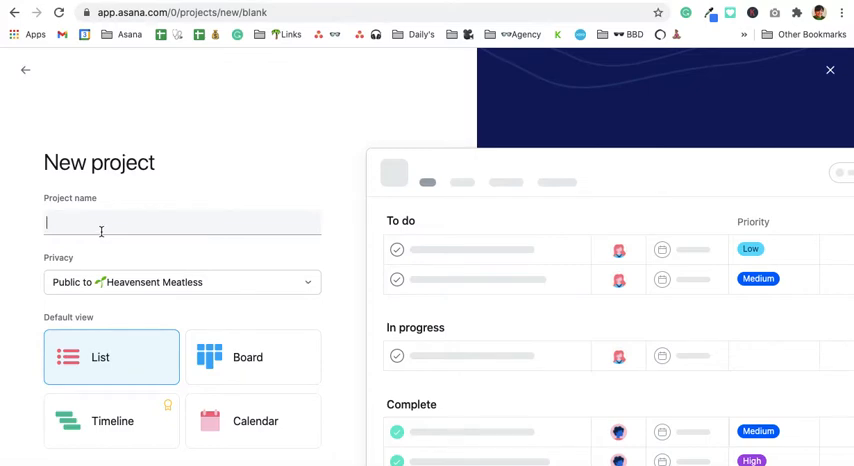
Name the new project 'Production'.
type("Produ")
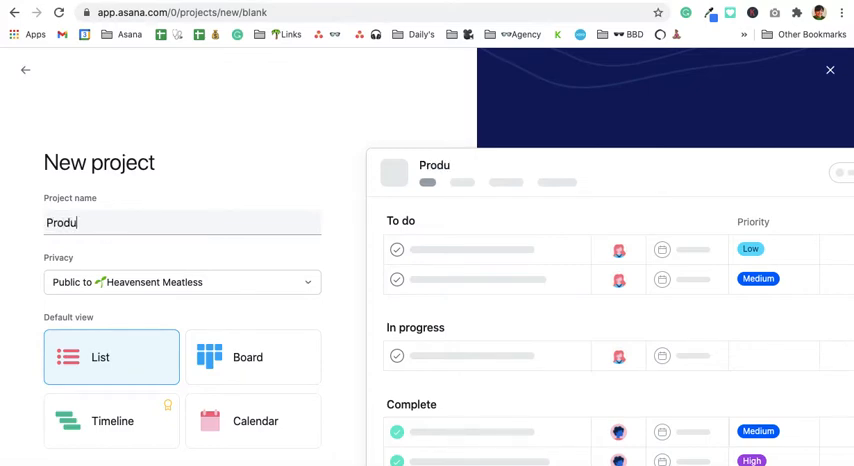
type("ction")
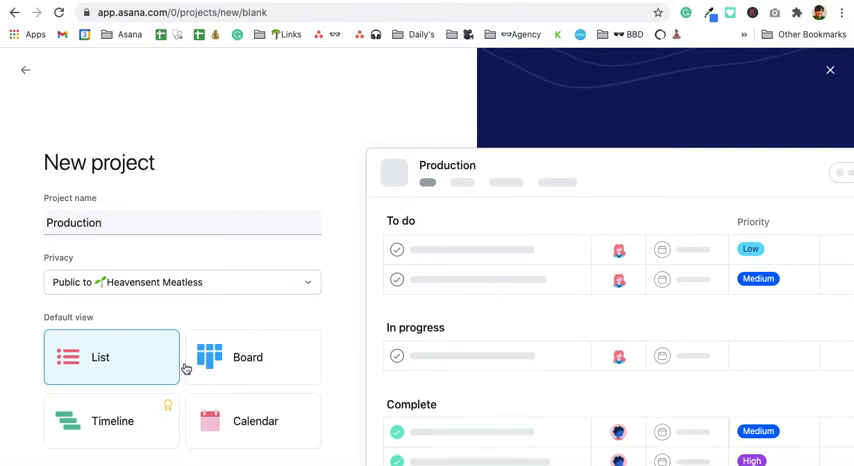
mouse_move(140, 368)
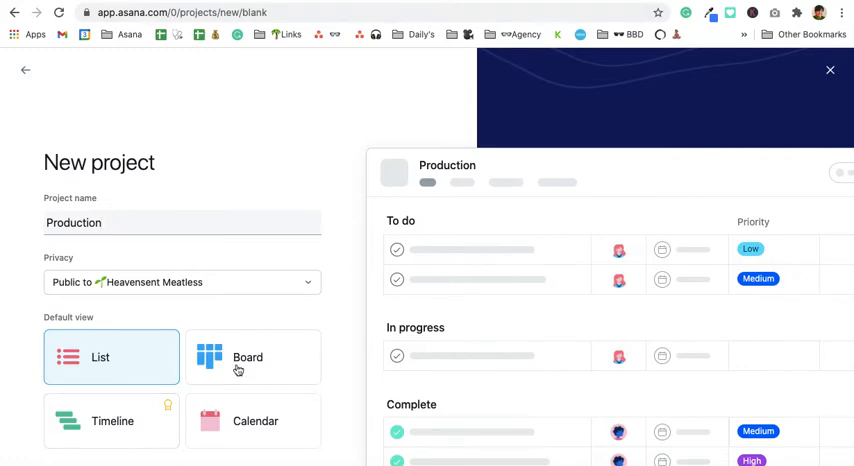
Preview Calendar and Timeline views, then keep Board as the Production project's default view.
left_click(252, 356)
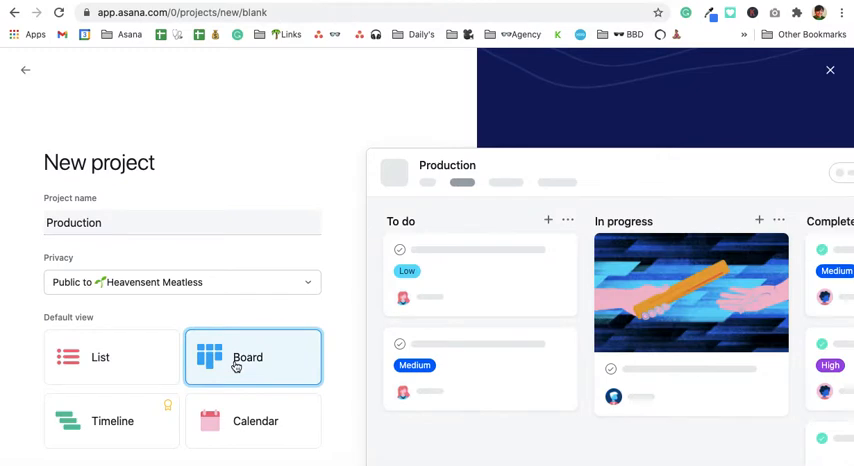
mouse_move(720, 300)
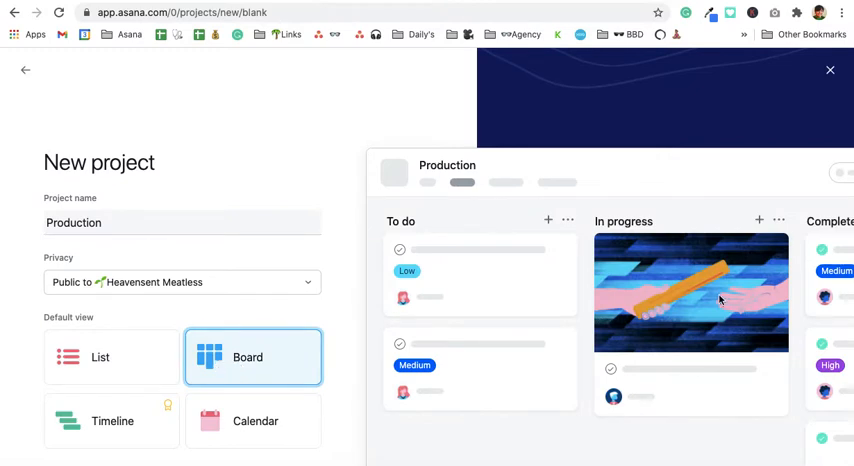
left_click(254, 420)
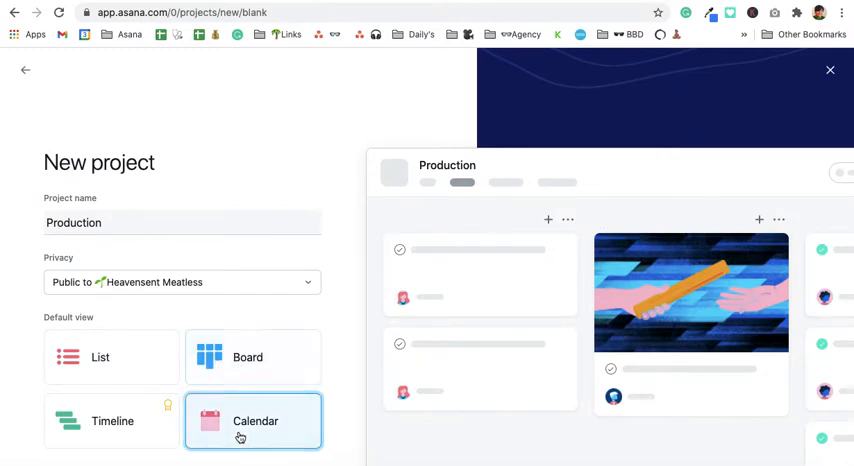
mouse_move(380, 368)
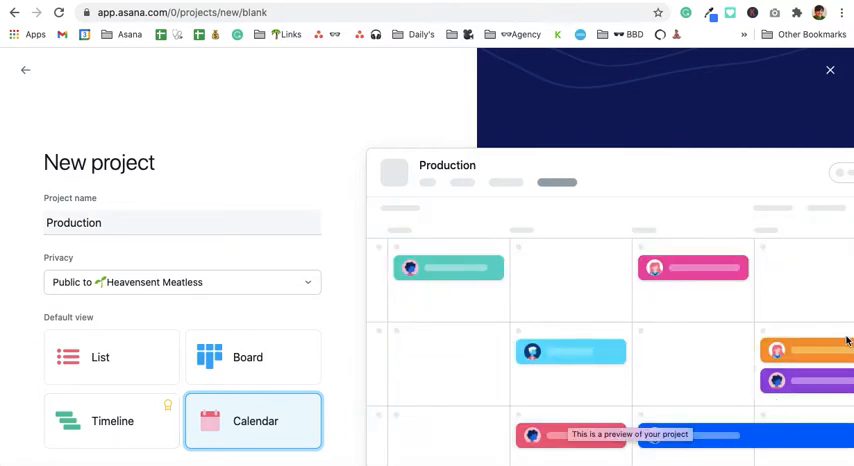
mouse_move(120, 440)
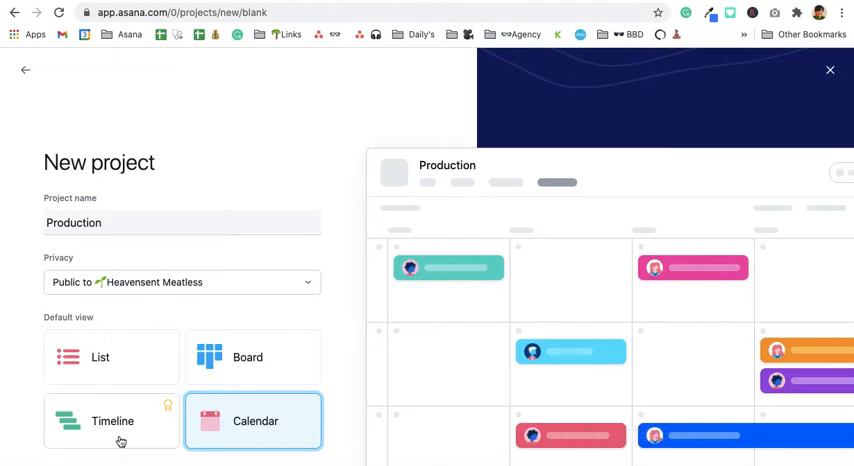
left_click(112, 420)
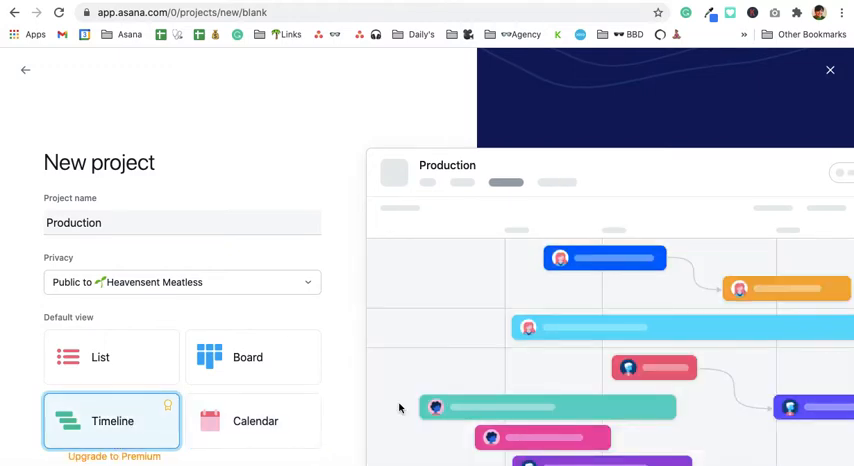
mouse_move(482, 396)
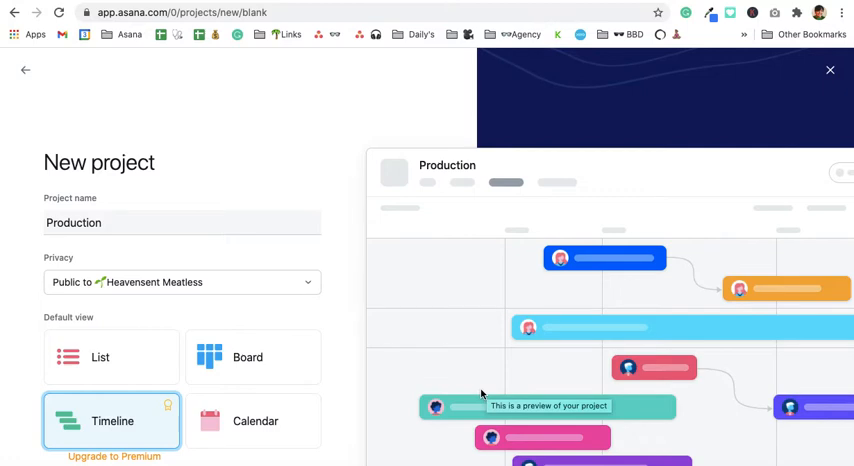
left_click(248, 356)
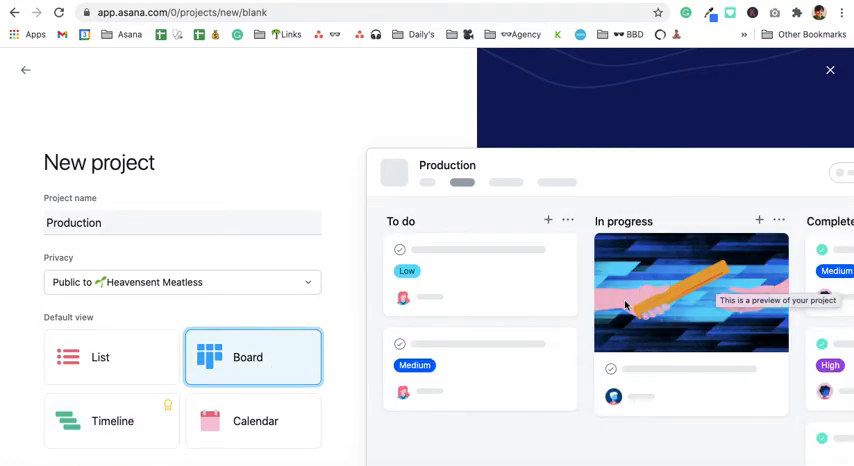
mouse_move(668, 298)
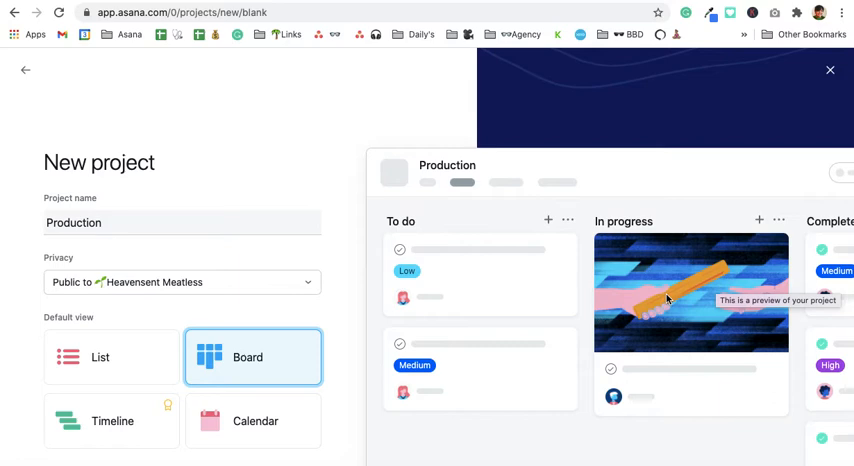
mouse_move(592, 362)
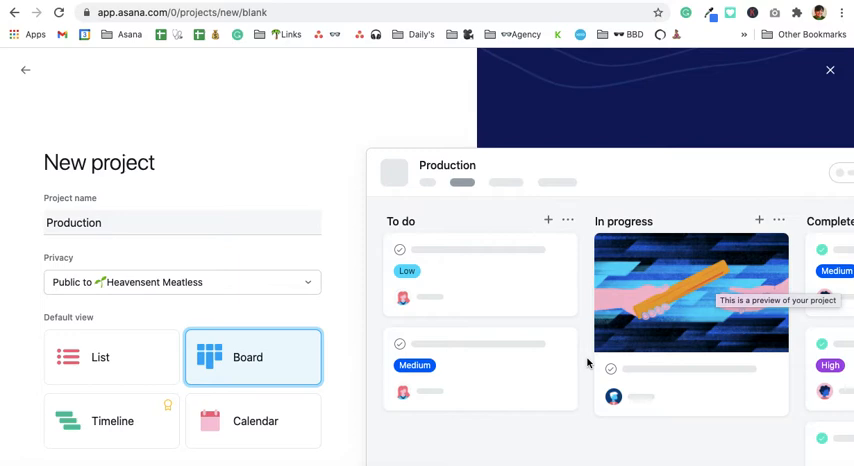
mouse_move(636, 384)
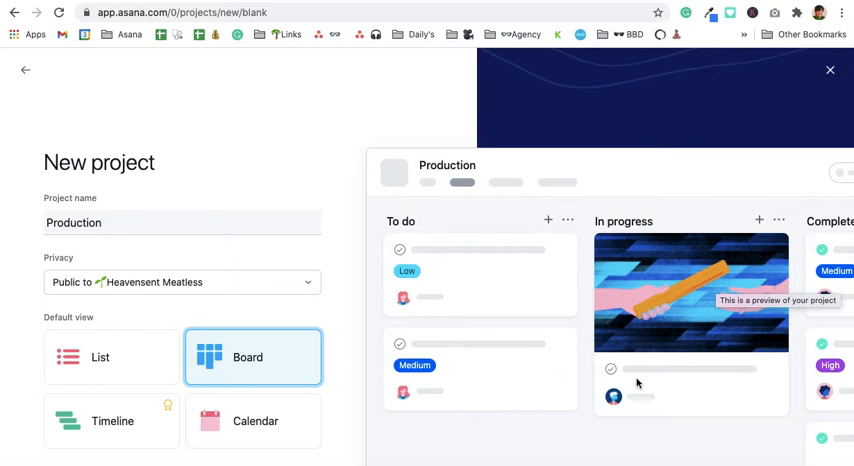
scroll("down", 3)
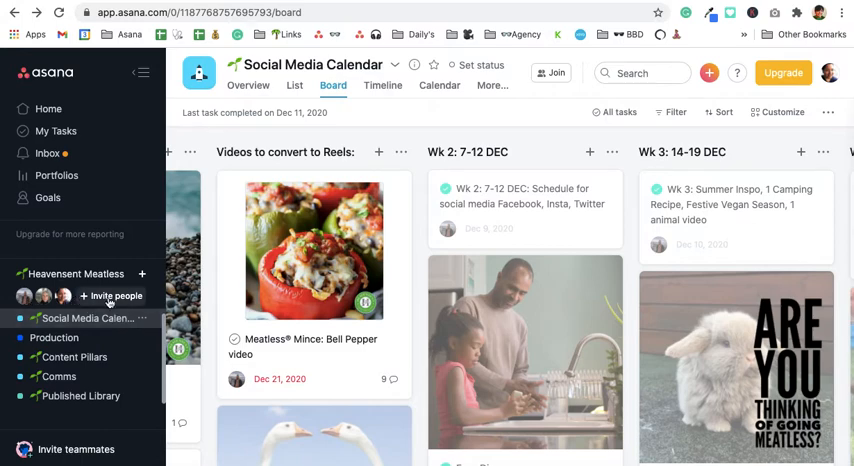
left_click(118, 296)
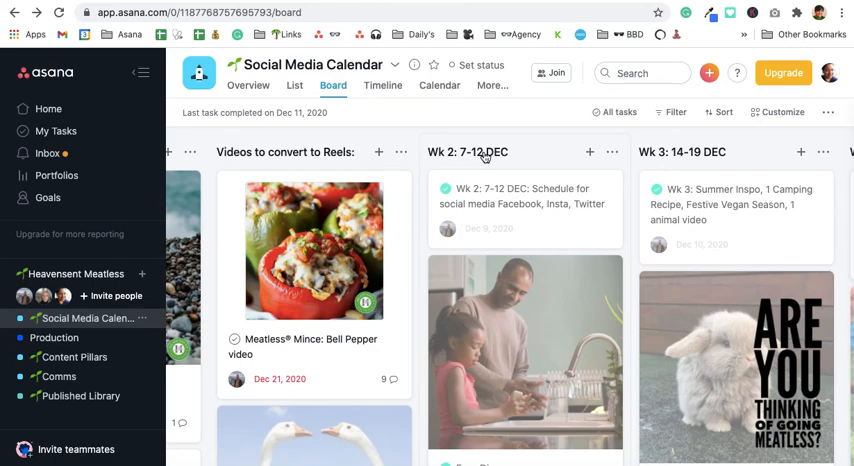
mouse_move(638, 4)
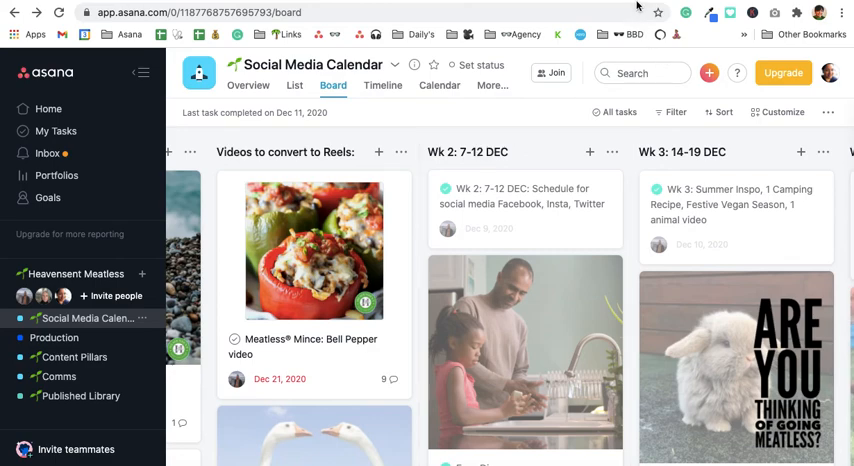